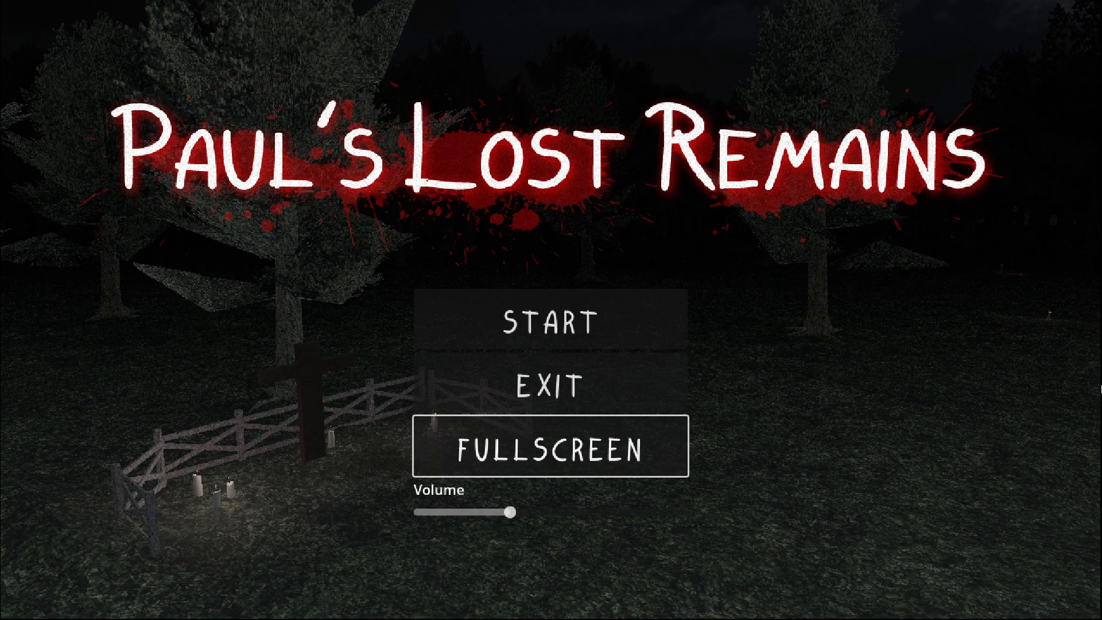
{"action": "mouse_move", "coordinate": [709, 255]}
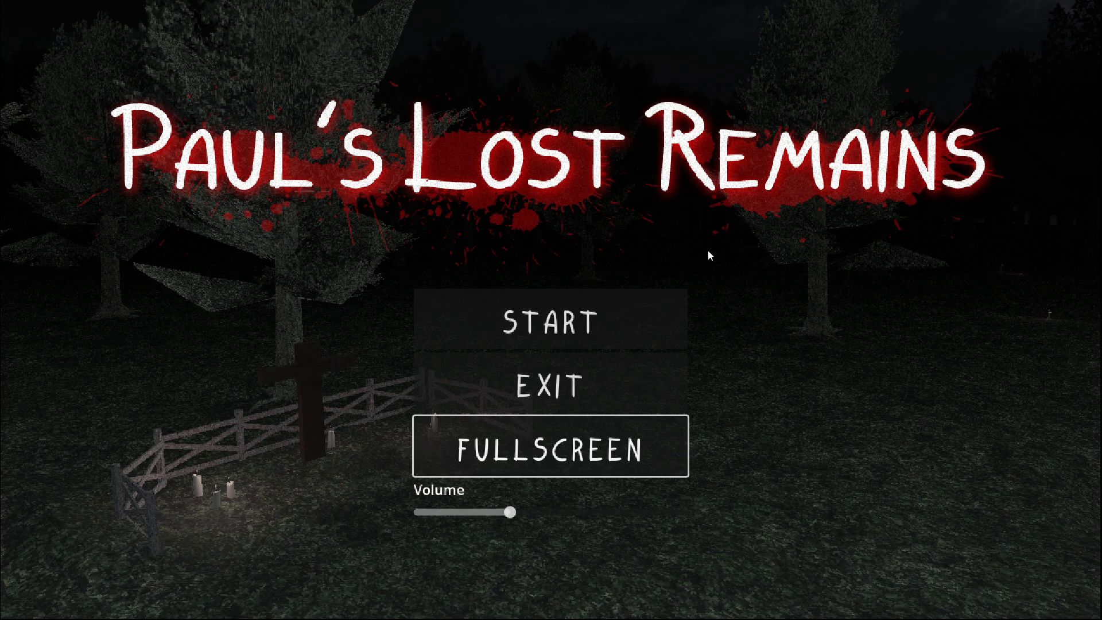
- Begin a new game from the title screen via START
{"action": "left_click", "coordinate": [552, 324]}
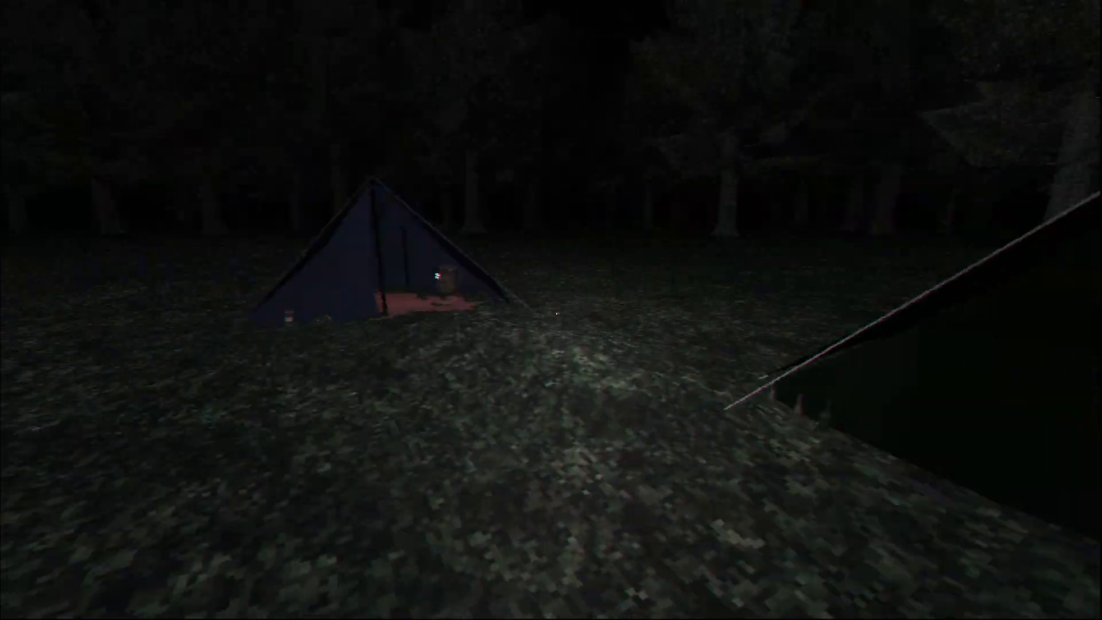
{"action": "mouse_move", "coordinate": [551, 310]}
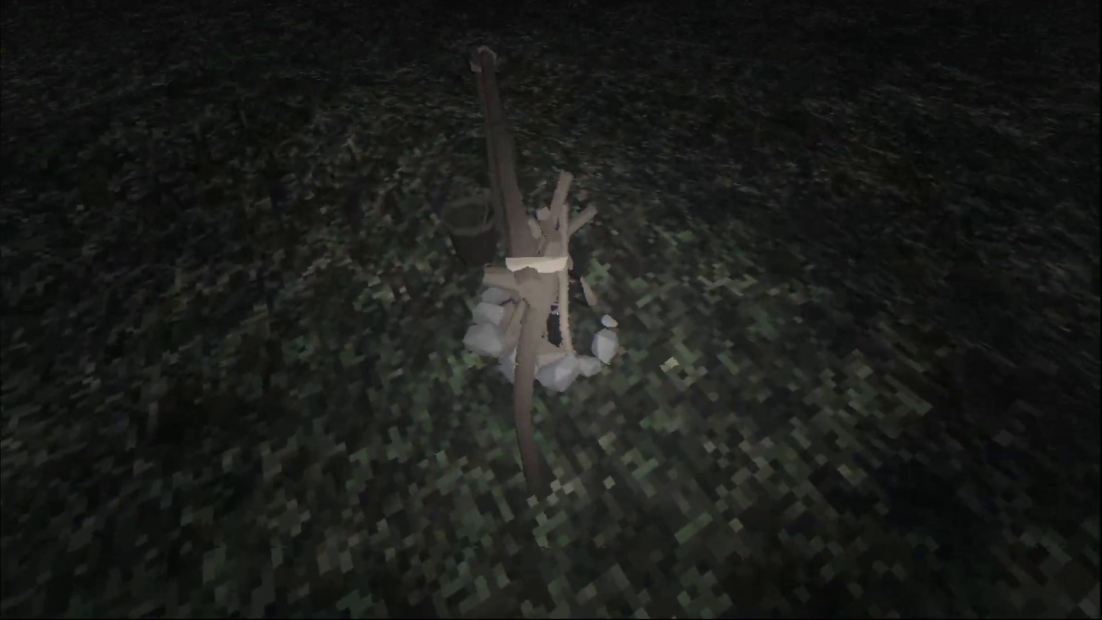
{"action": "mouse_move", "coordinate": [551, 310]}
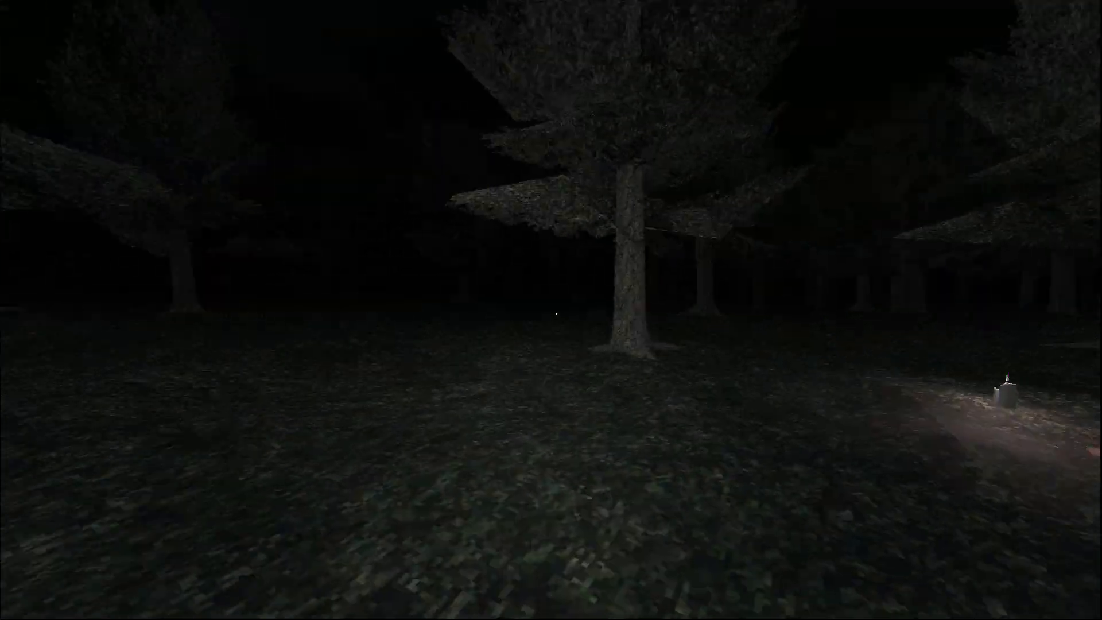
{"action": "mouse_move", "coordinate": [551, 310]}
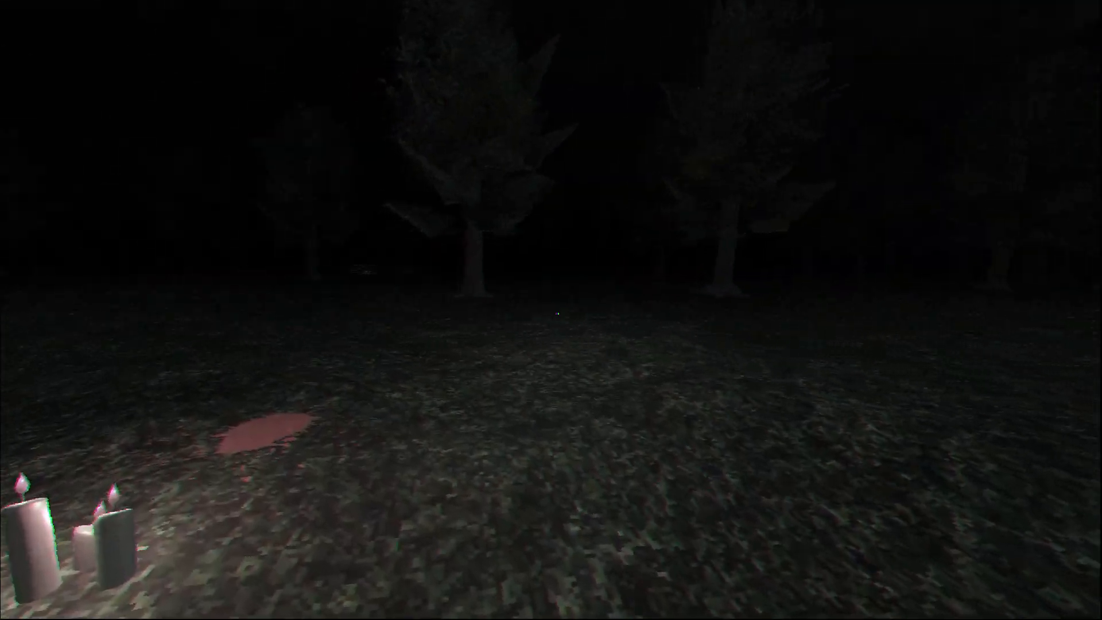
{"action": "mouse_move", "coordinate": [551, 310]}
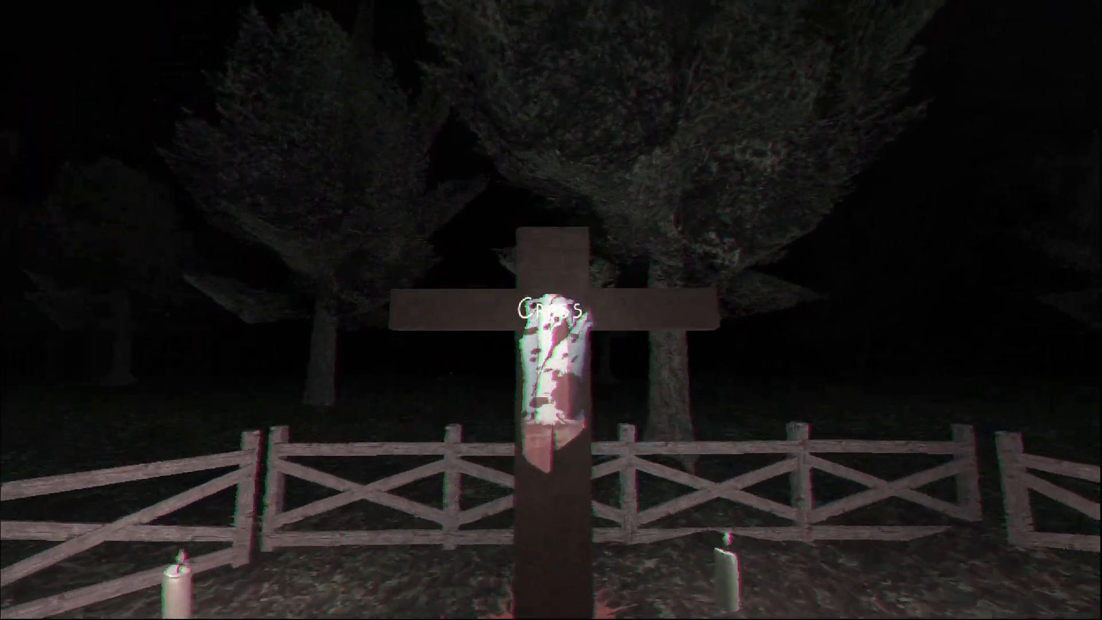
- Attach the carried body part to the wooden cross by the candles
{"action": "left_click", "coordinate": [551, 309]}
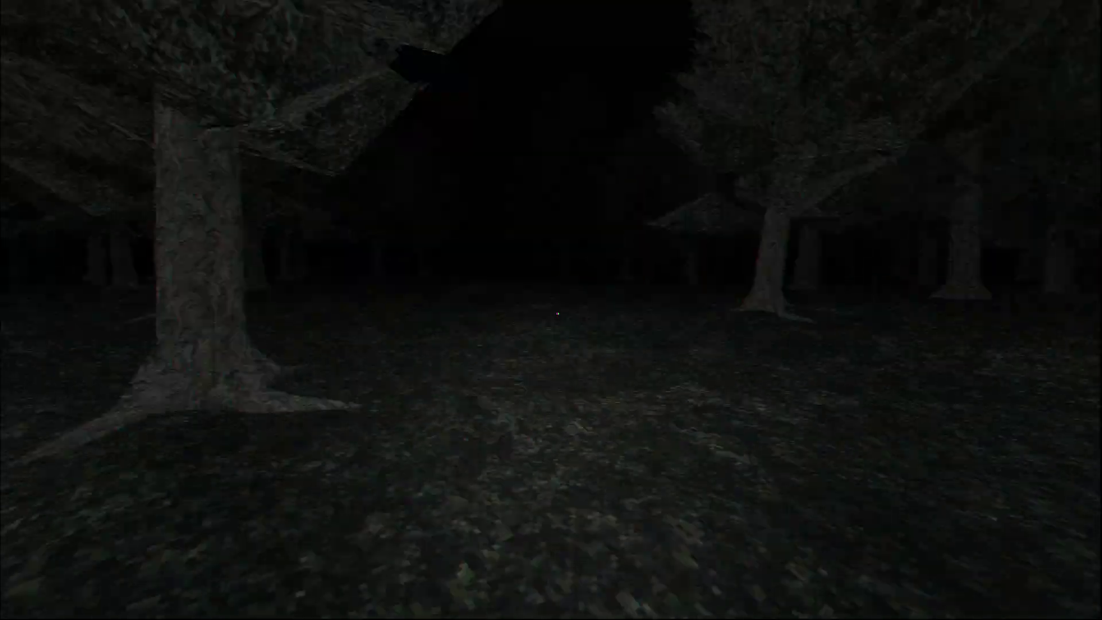
{"action": "mouse_move", "coordinate": [551, 310]}
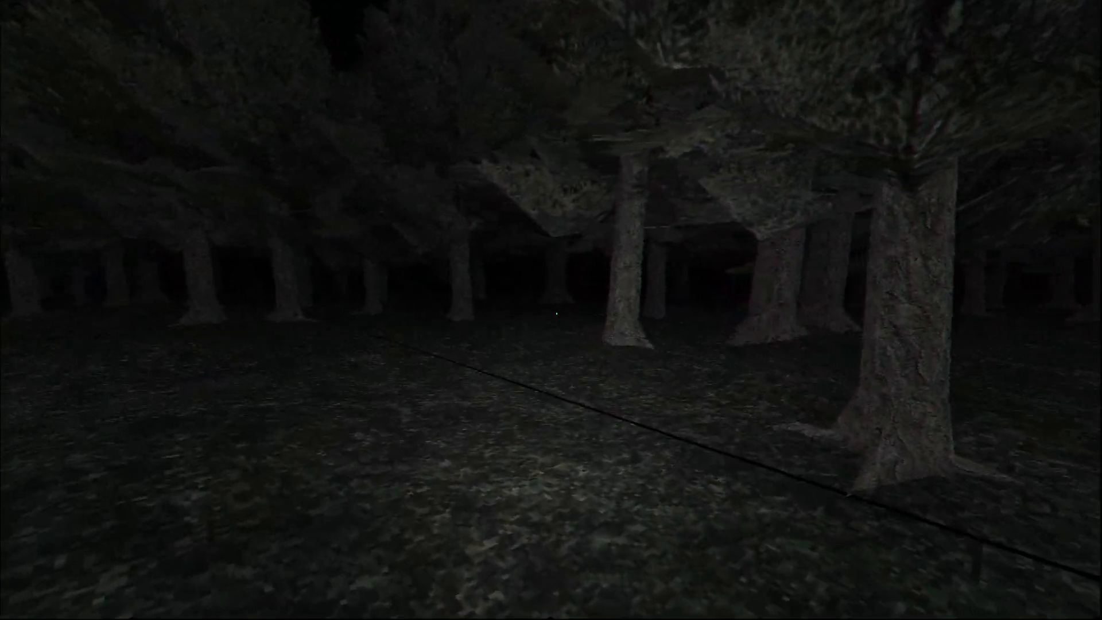
{"action": "mouse_move", "coordinate": [552, 310]}
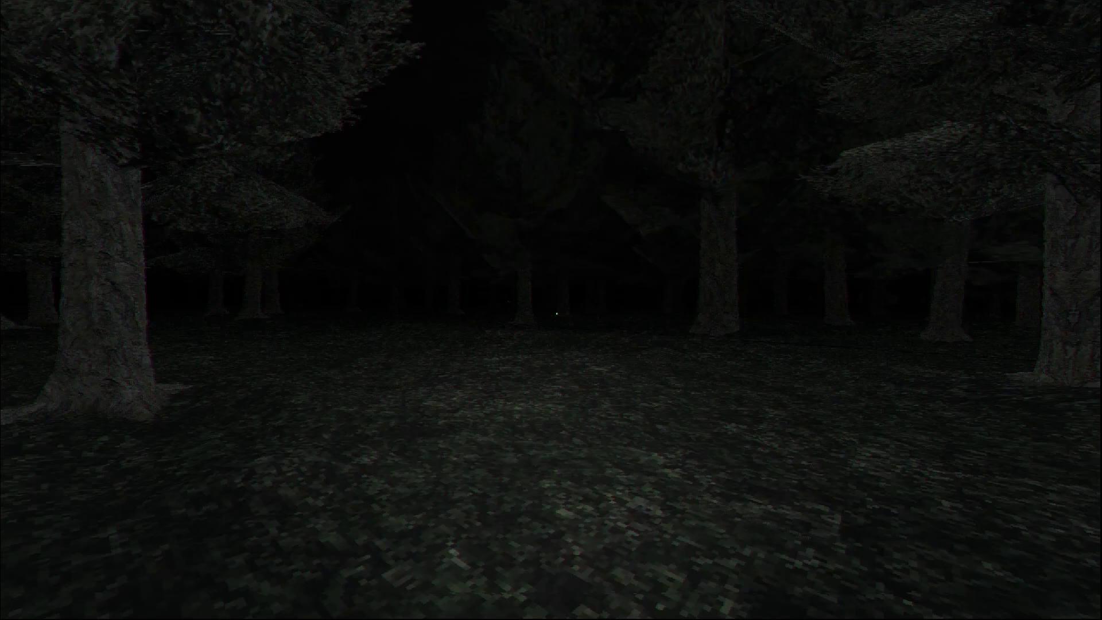
{"action": "mouse_move", "coordinate": [551, 310]}
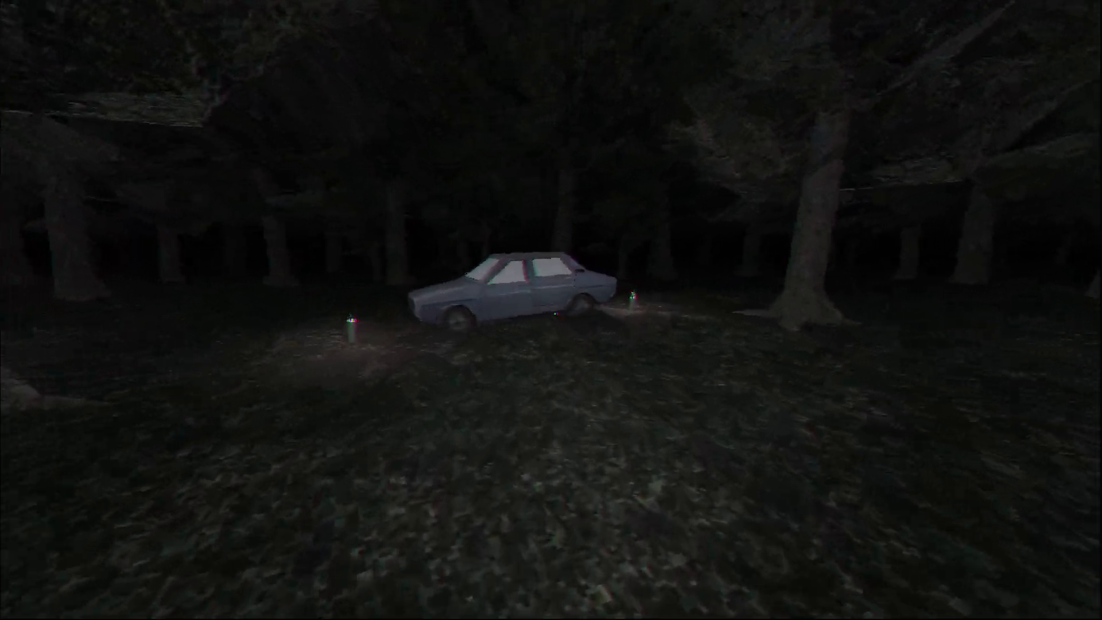
{"action": "mouse_move", "coordinate": [551, 310]}
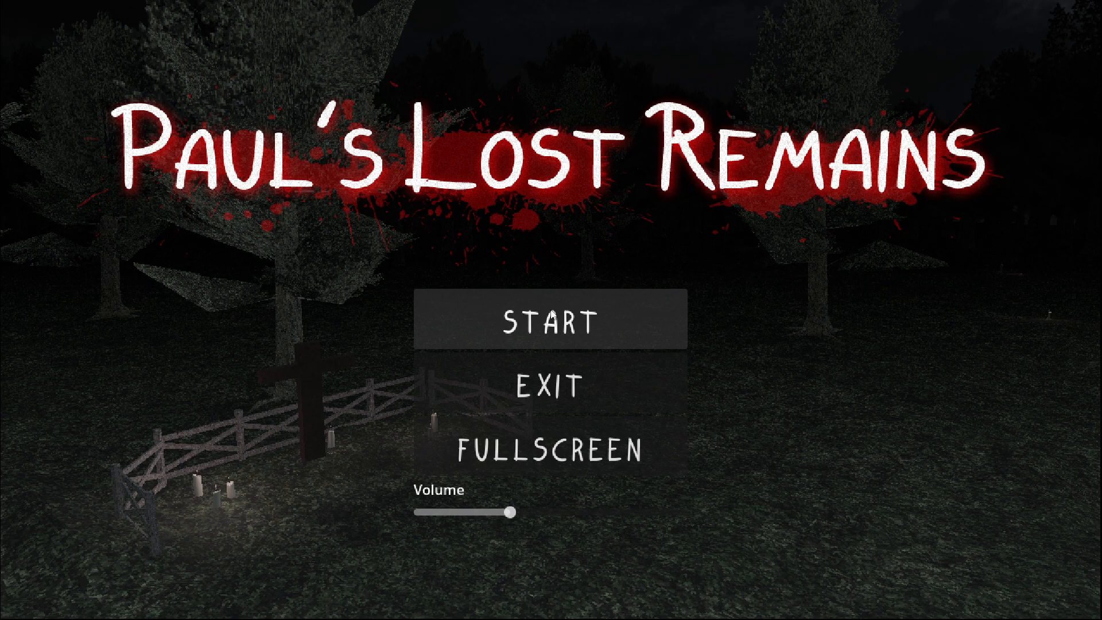
- Start the game again for a fresh run in the dark woods
{"action": "left_click", "coordinate": [554, 322]}
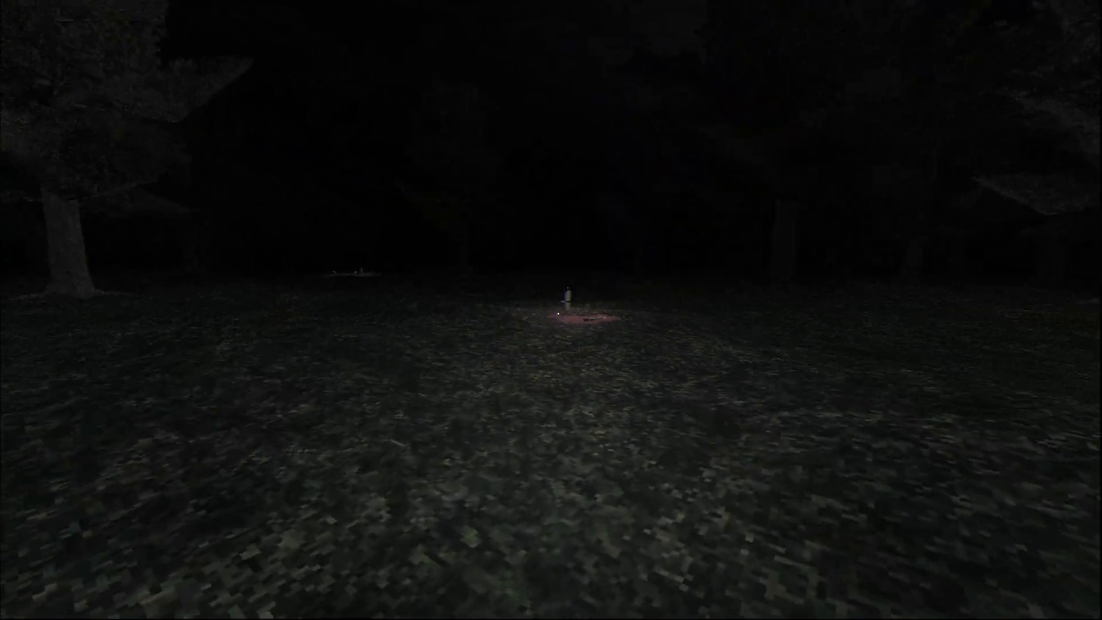
{"action": "mouse_move", "coordinate": [551, 310]}
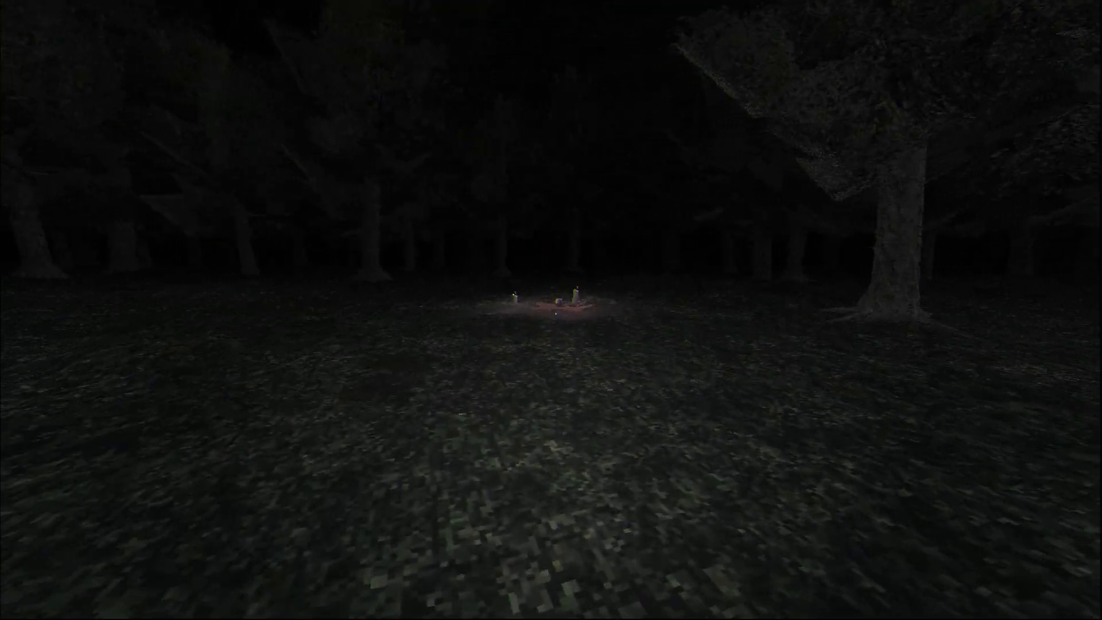
{"action": "mouse_move", "coordinate": [551, 310]}
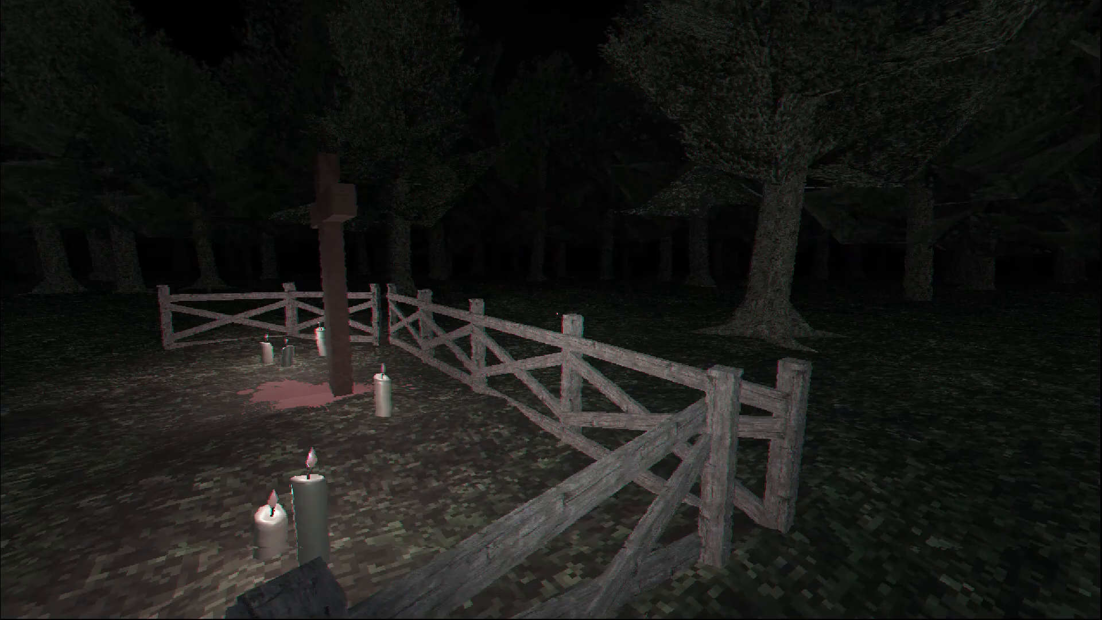
{"action": "mouse_move", "coordinate": [551, 310]}
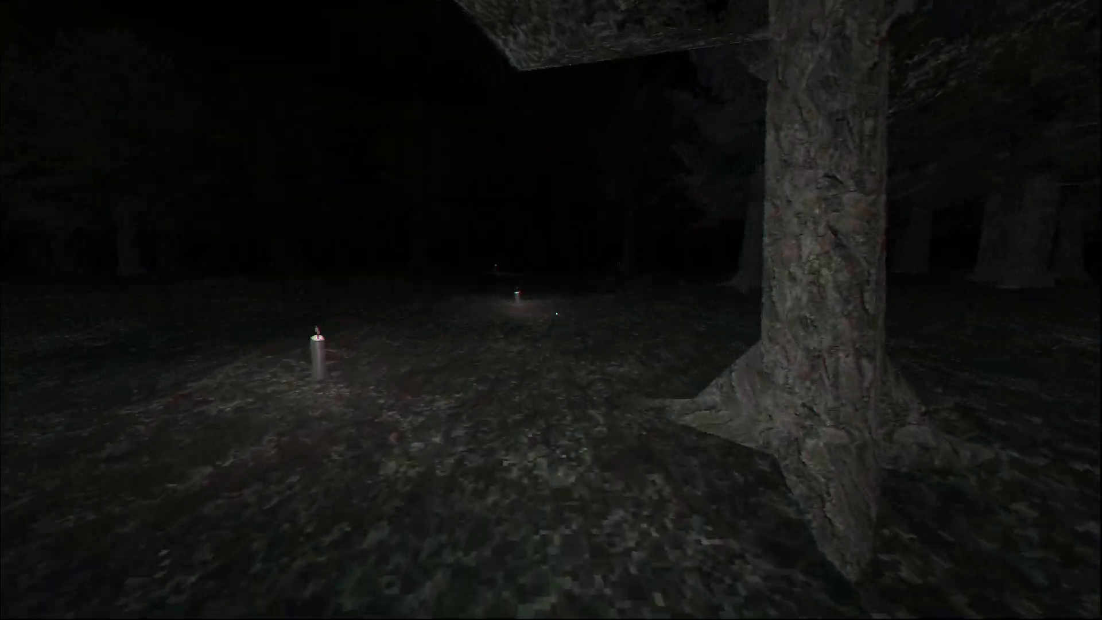
{"action": "mouse_move", "coordinate": [551, 310]}
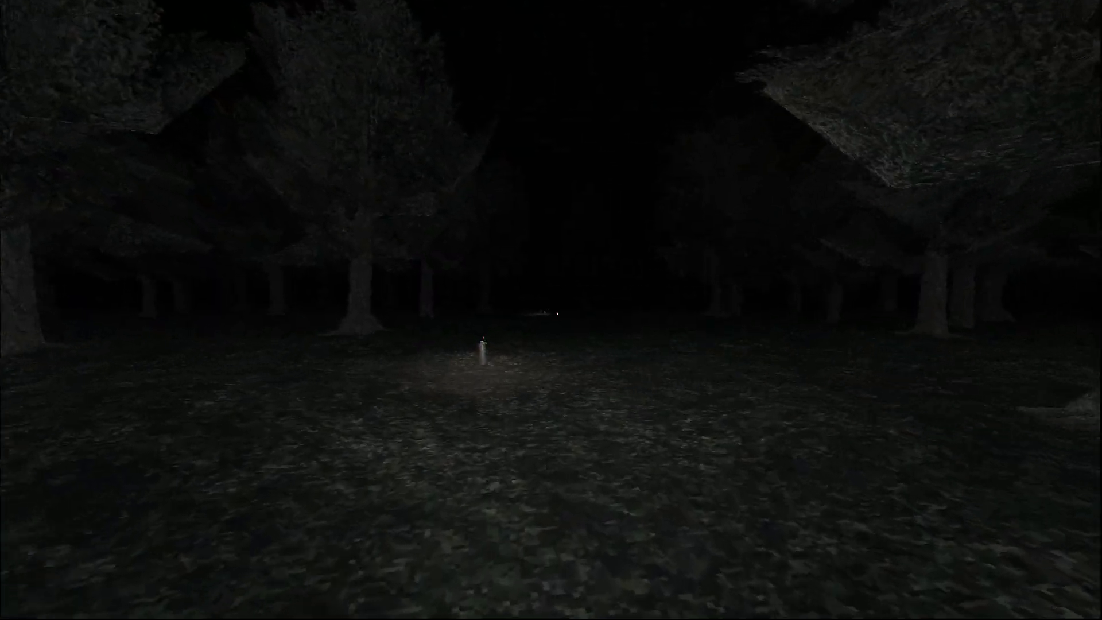
{"action": "mouse_move", "coordinate": [551, 310]}
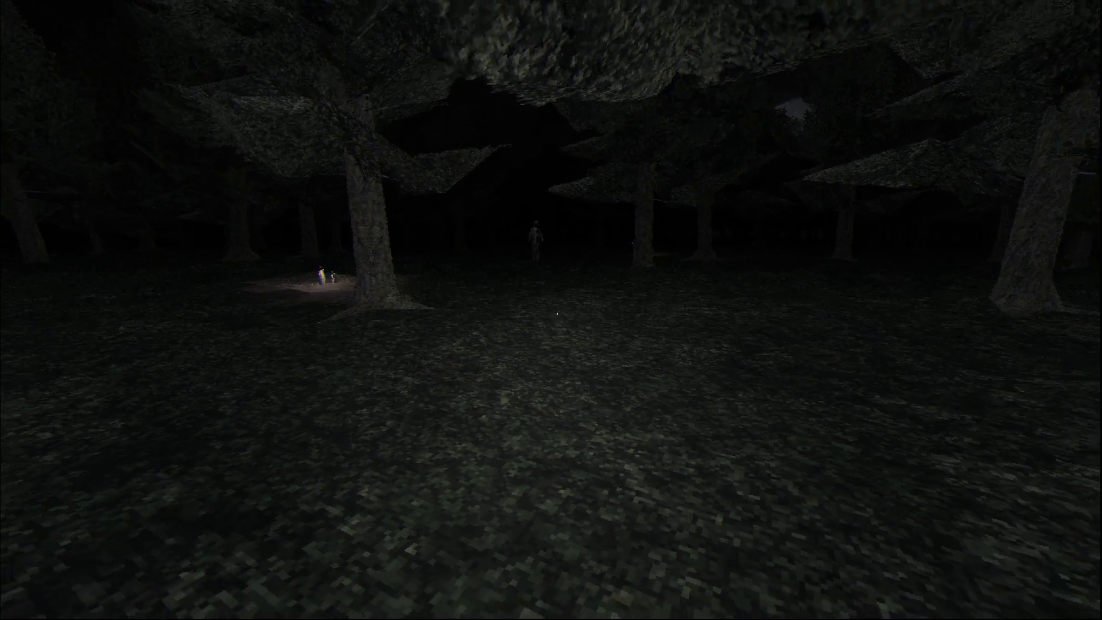
{"action": "mouse_move", "coordinate": [551, 310]}
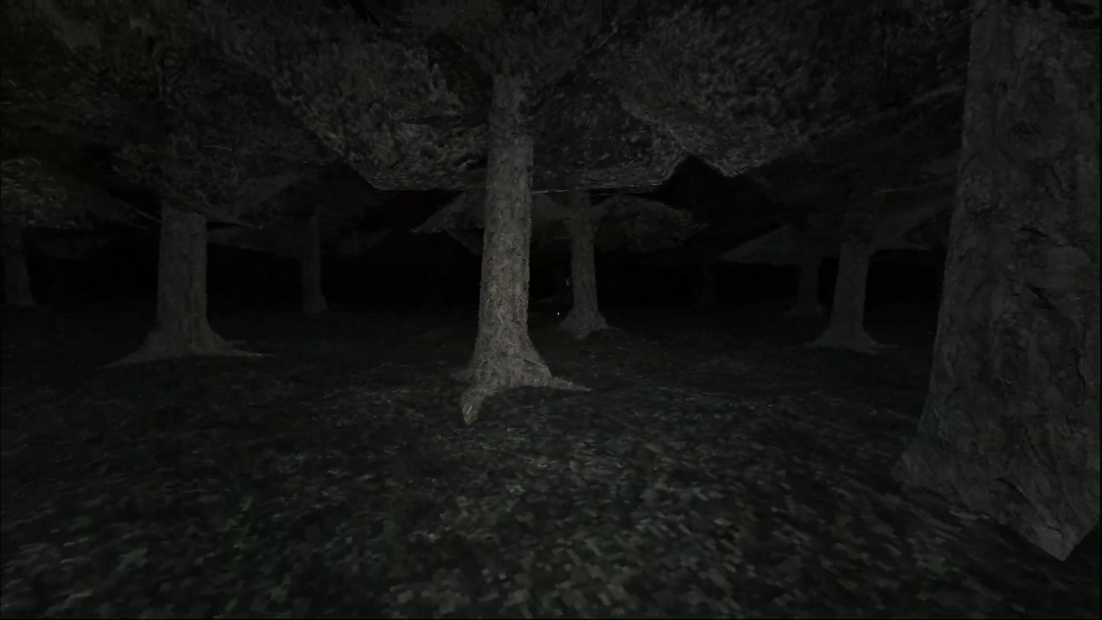
{"action": "mouse_move", "coordinate": [551, 310]}
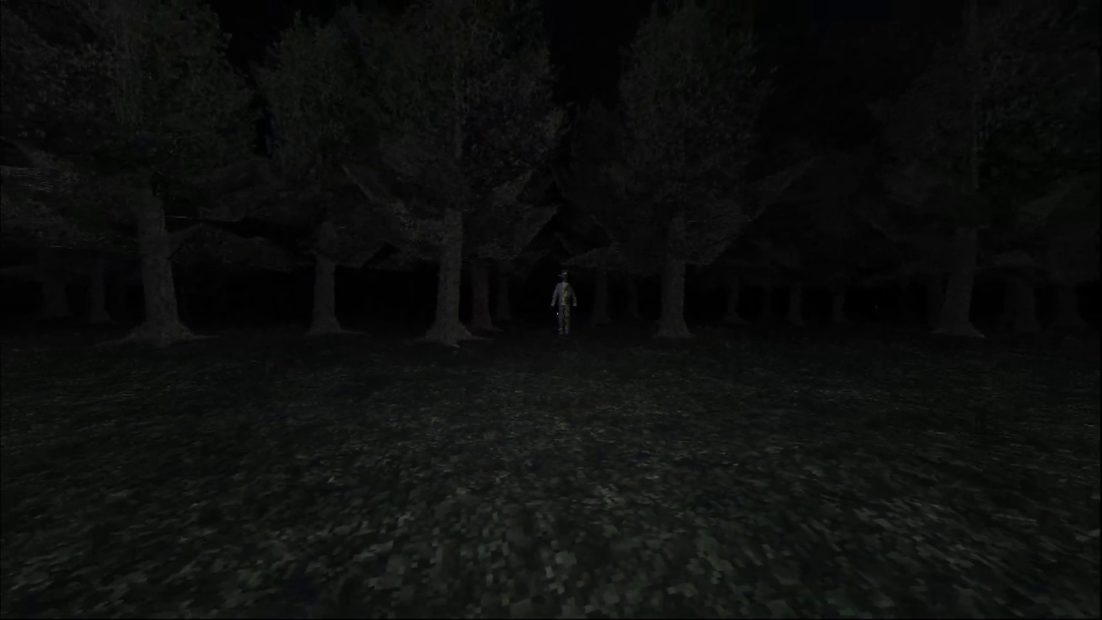
- Move forward through the trees toward the parked pale blue car
{"action": "key", "text": "w"}
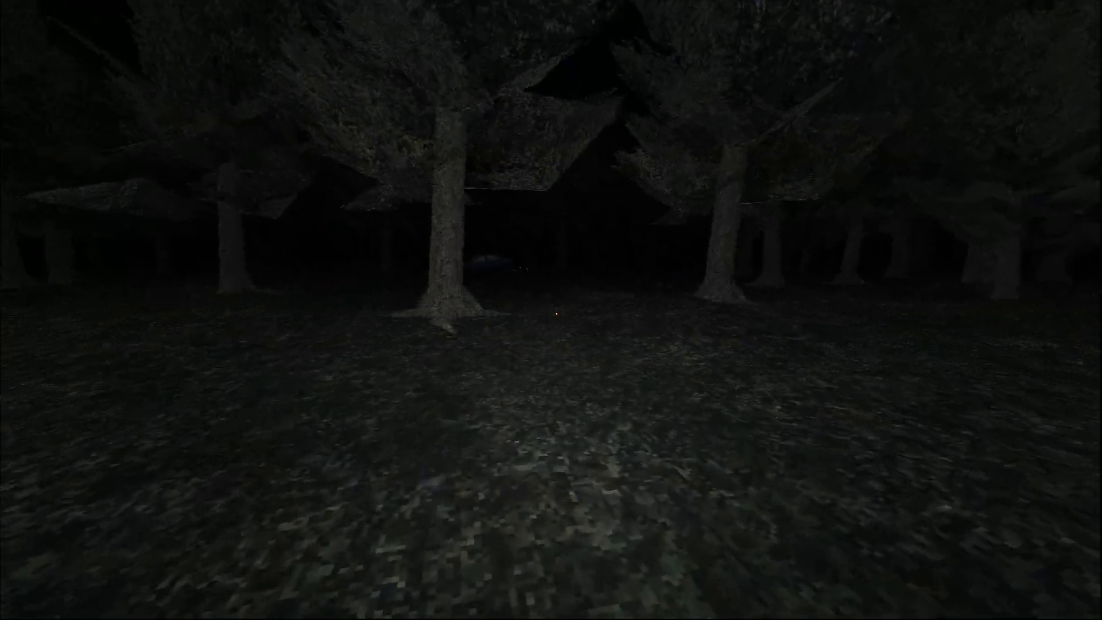
{"action": "mouse_move", "coordinate": [552, 310]}
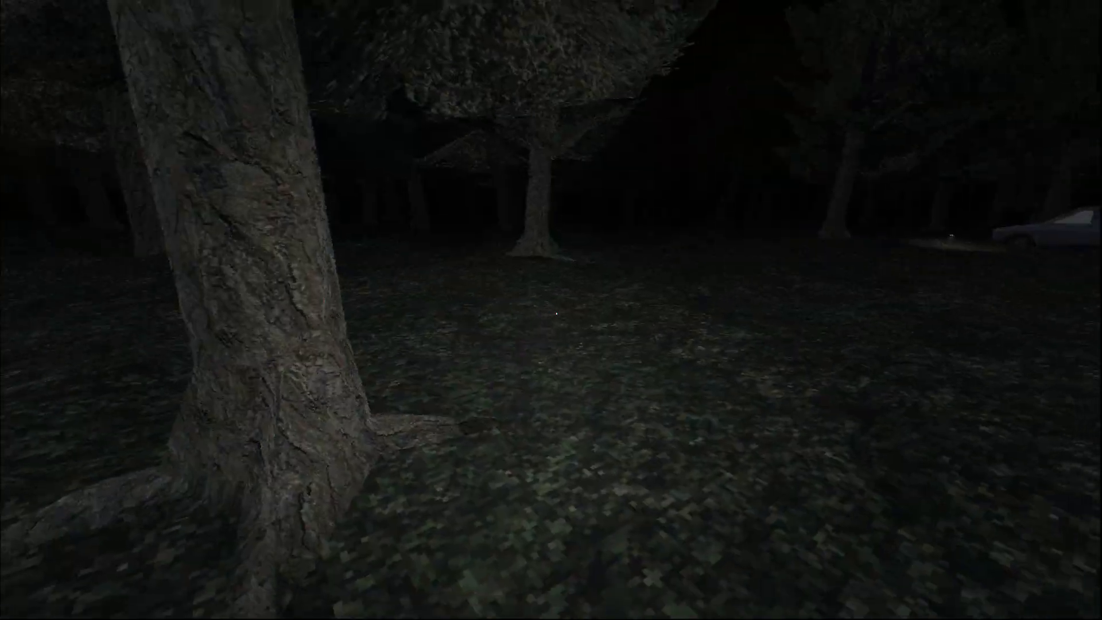
{"action": "mouse_move", "coordinate": [551, 310]}
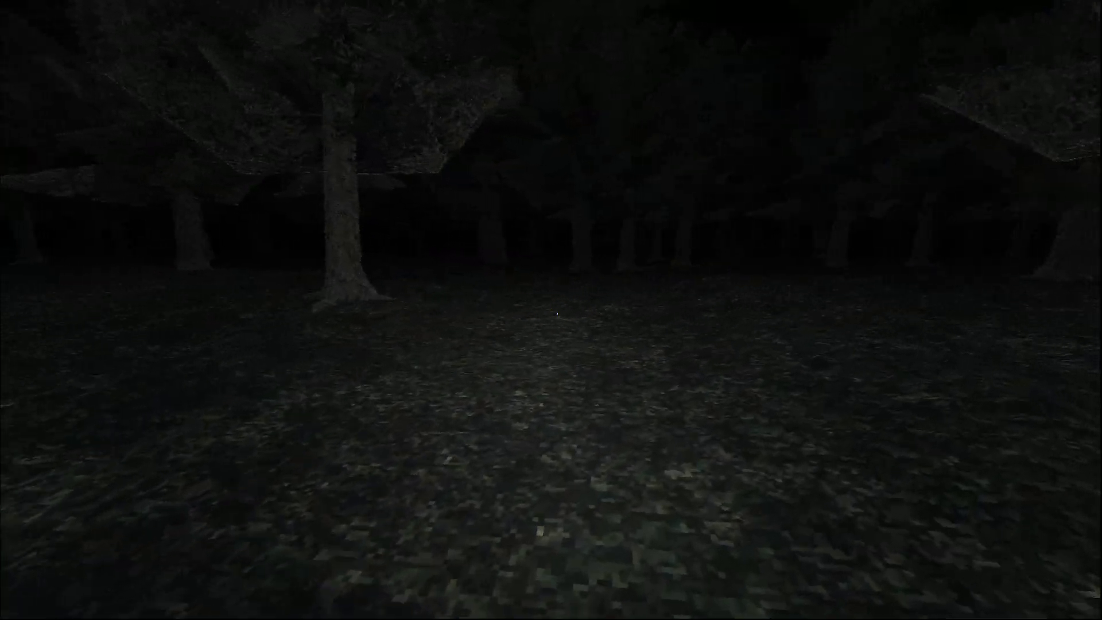
{"action": "mouse_move", "coordinate": [551, 310]}
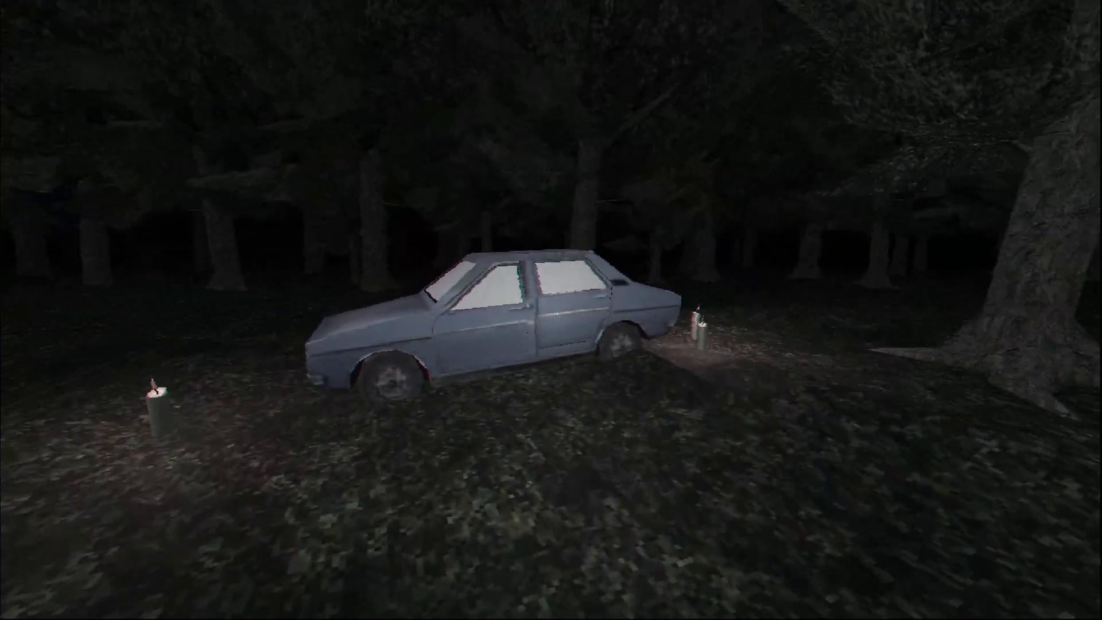